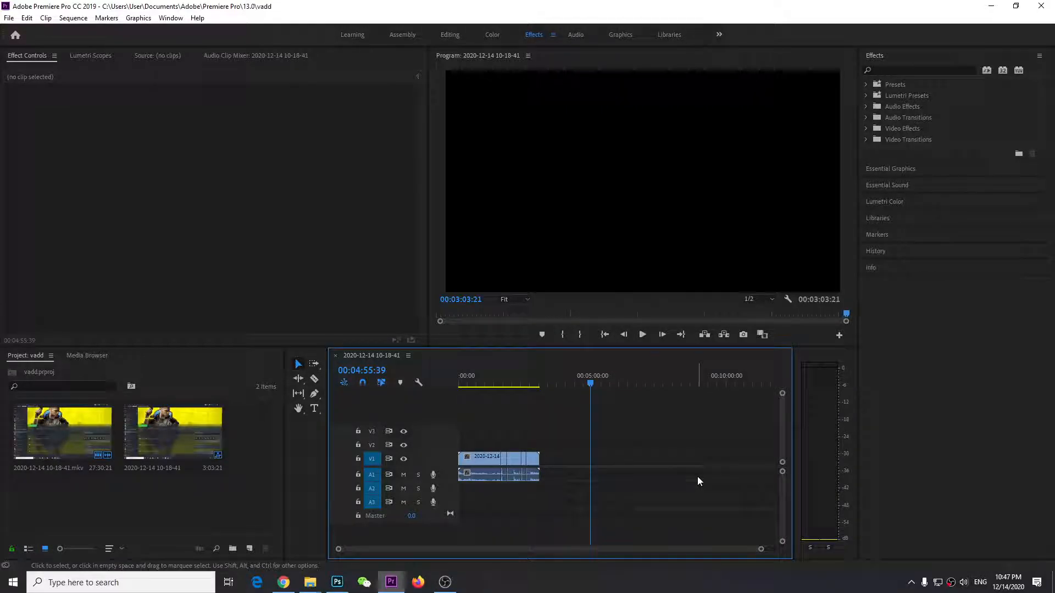
mouse_move(610, 483)
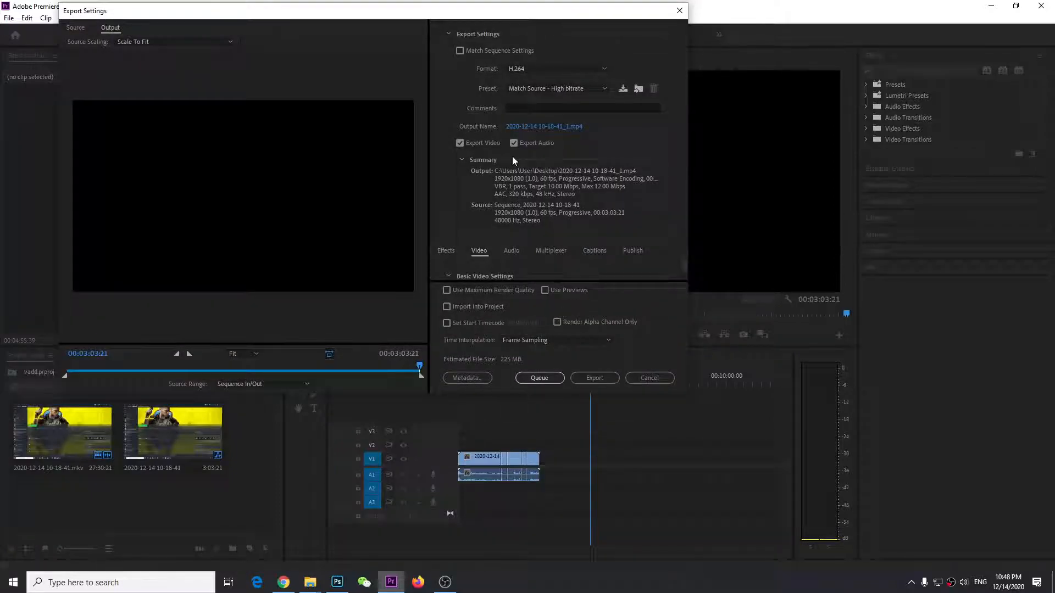
- Name the export output 'test' and save it to the Desktop
left_click(544, 126)
type("test")
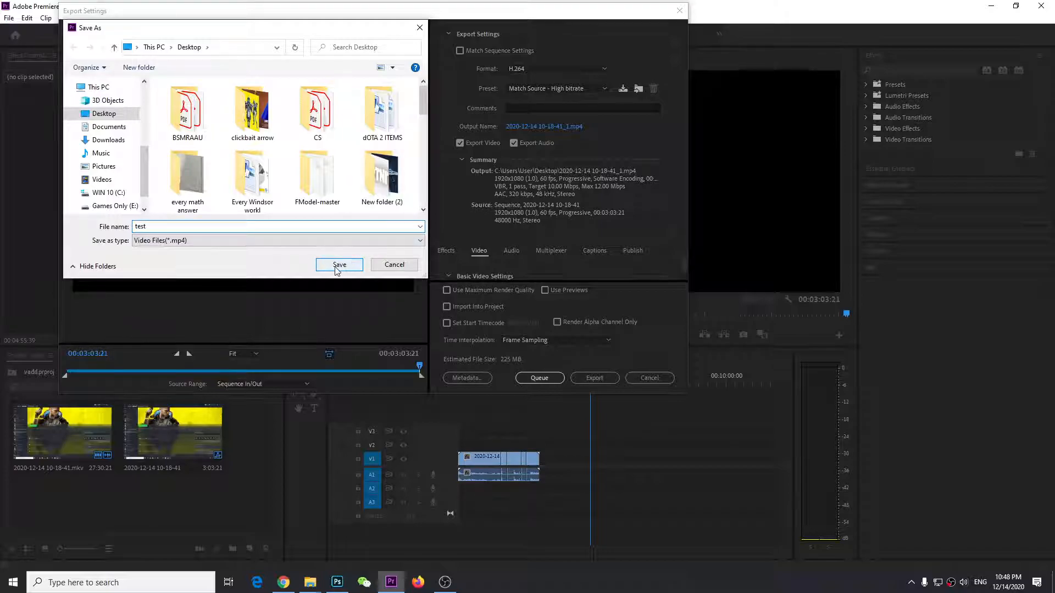
left_click(339, 264)
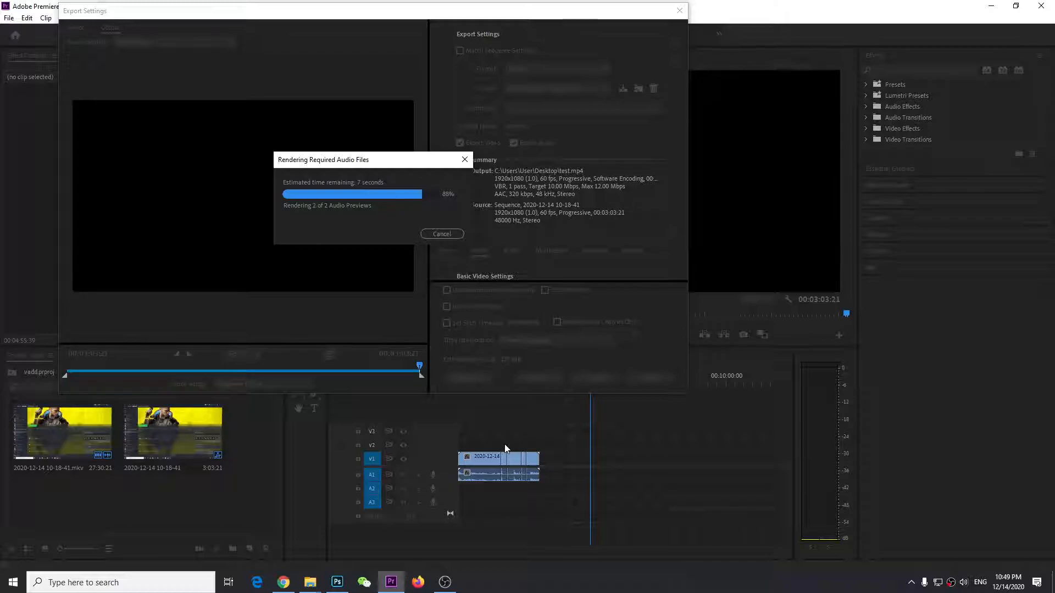
mouse_move(420, 183)
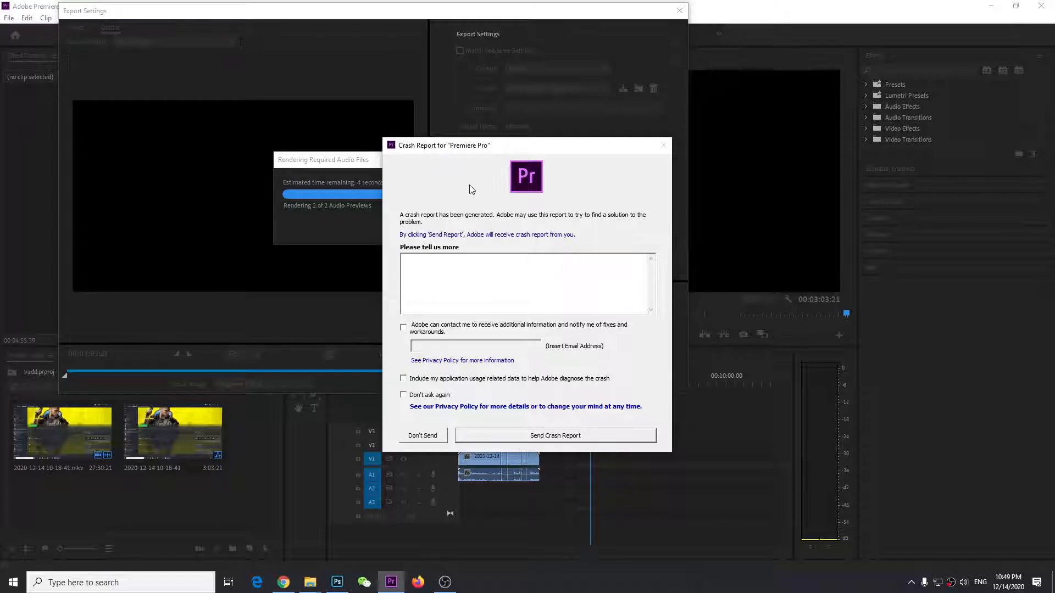
mouse_move(512, 336)
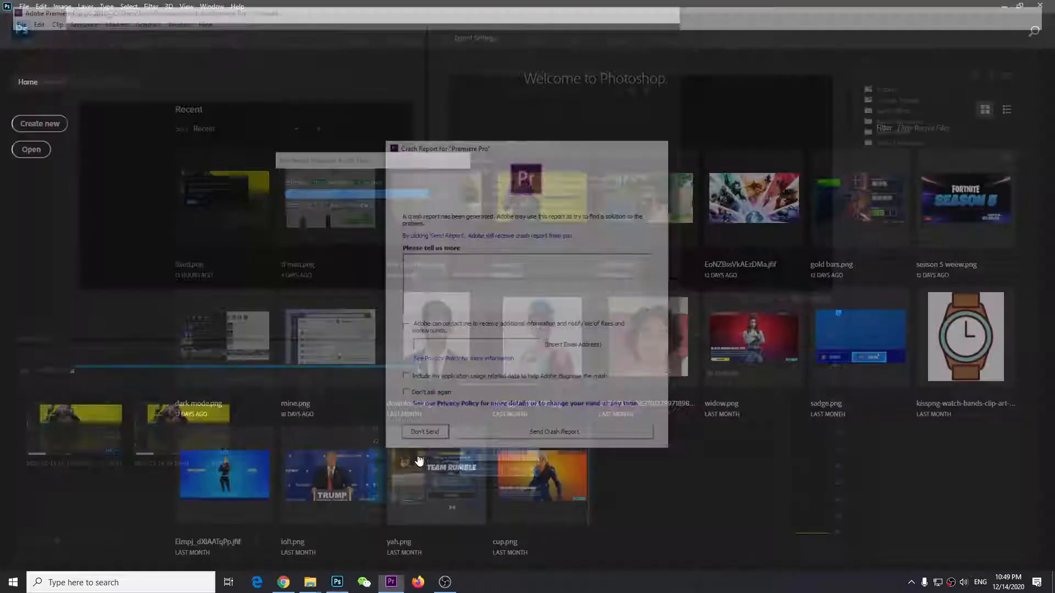
- Close the crash report with Don't Send
left_click(424, 431)
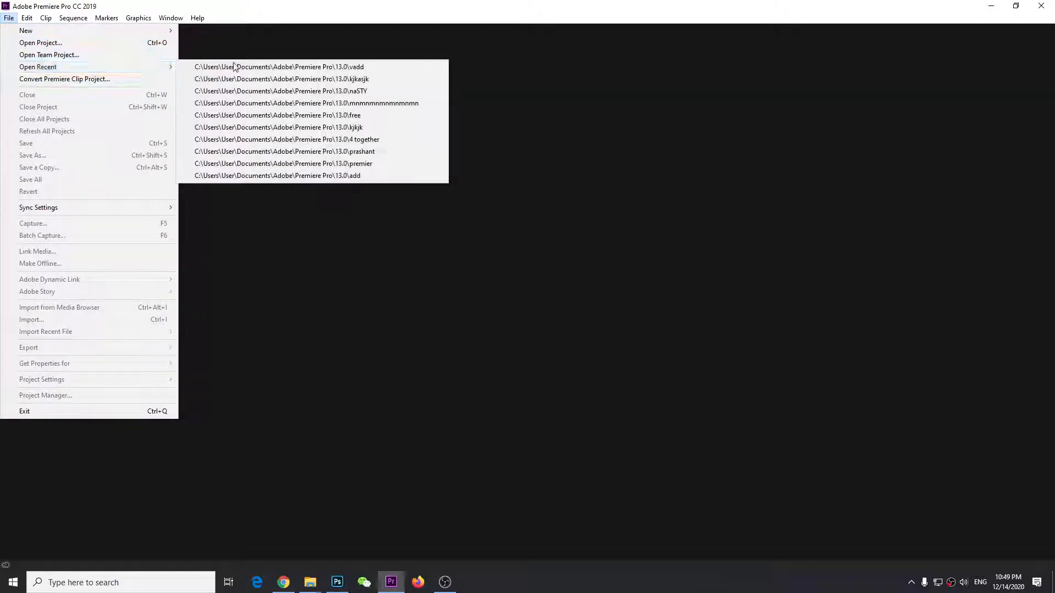
- Open the vadd project from the recent projects list
left_click(278, 67)
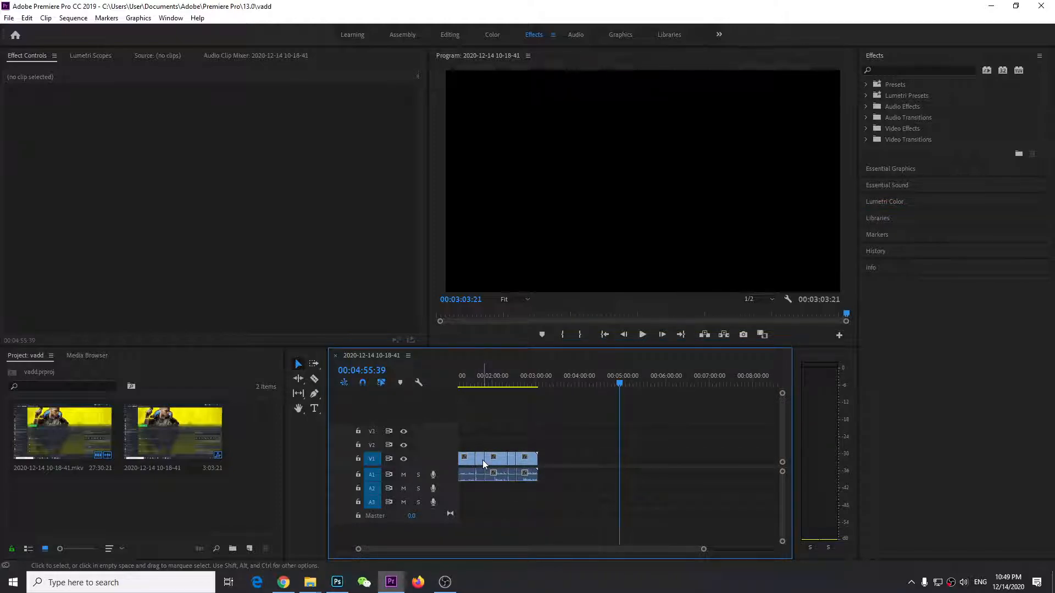
- Open Export Settings for the 00:02:07:25 trimmed sequence
left_click(483, 465)
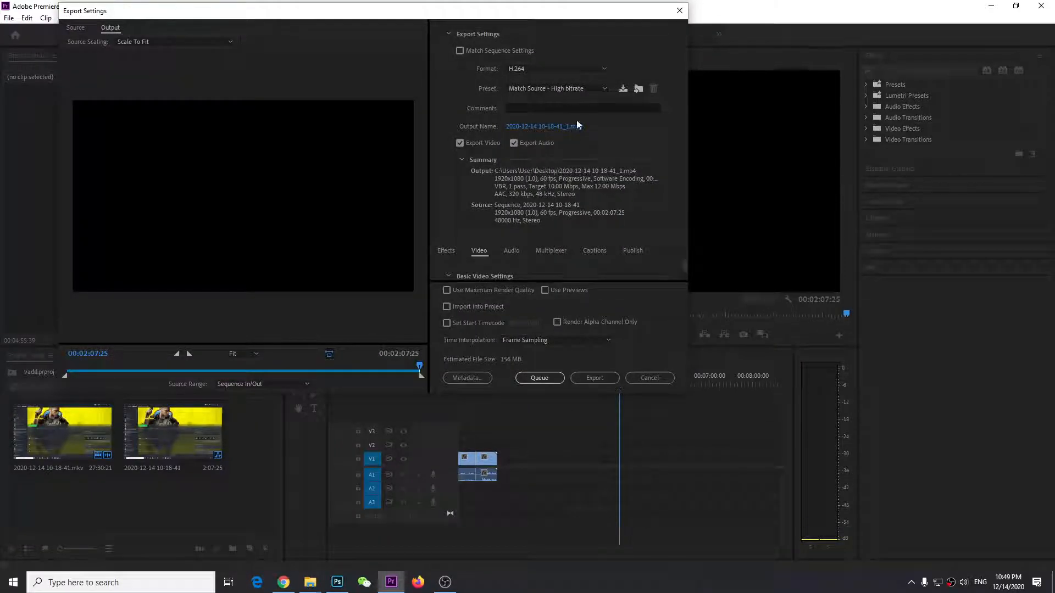
- Set the output to 'test1' in Games Only (E:) > Adobe export, then export
left_click(540, 126)
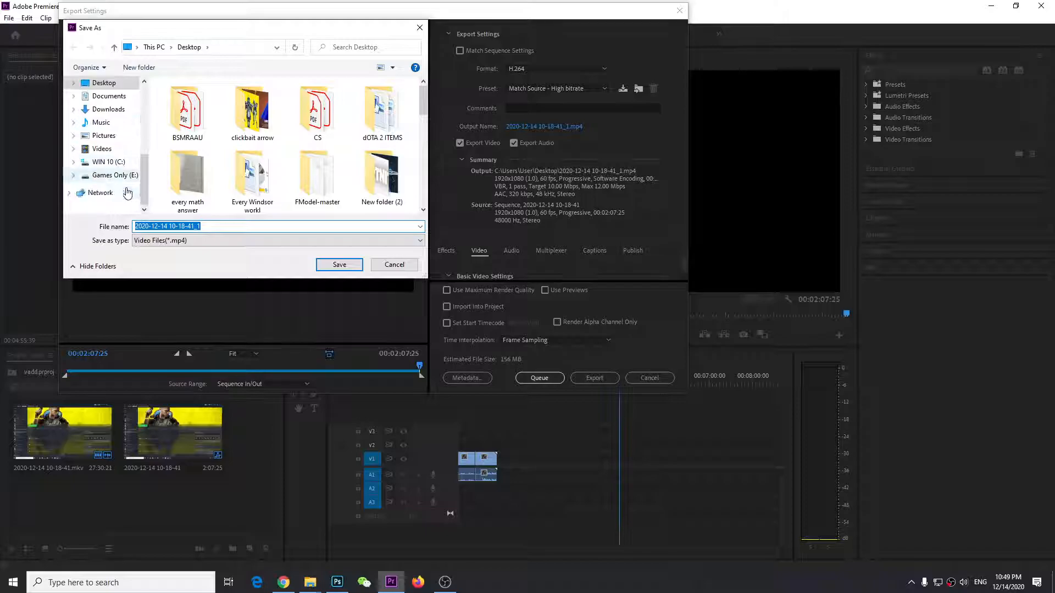
left_click(111, 175)
type("t")
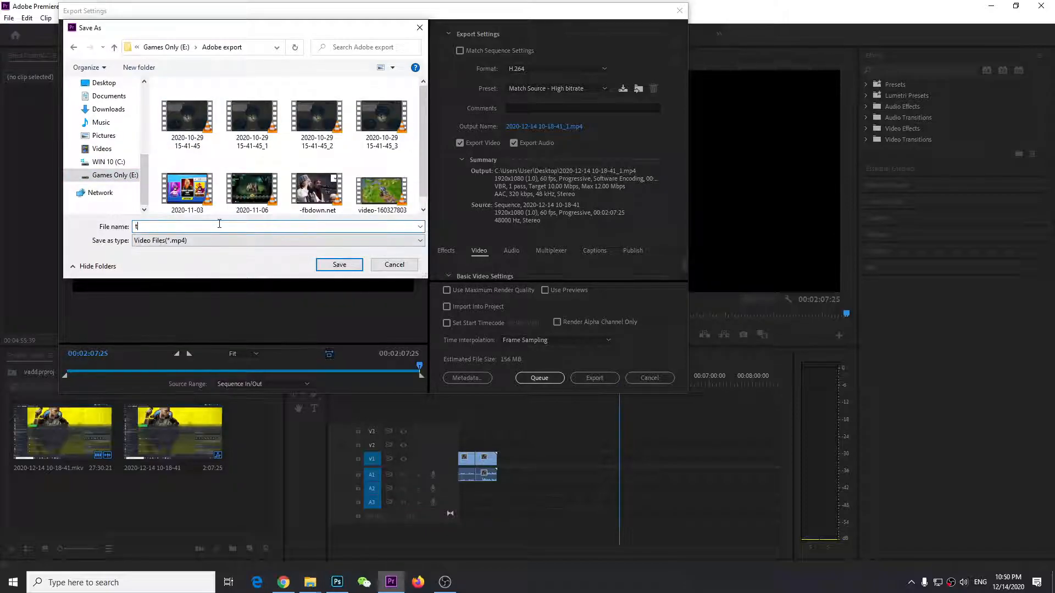
type("est1")
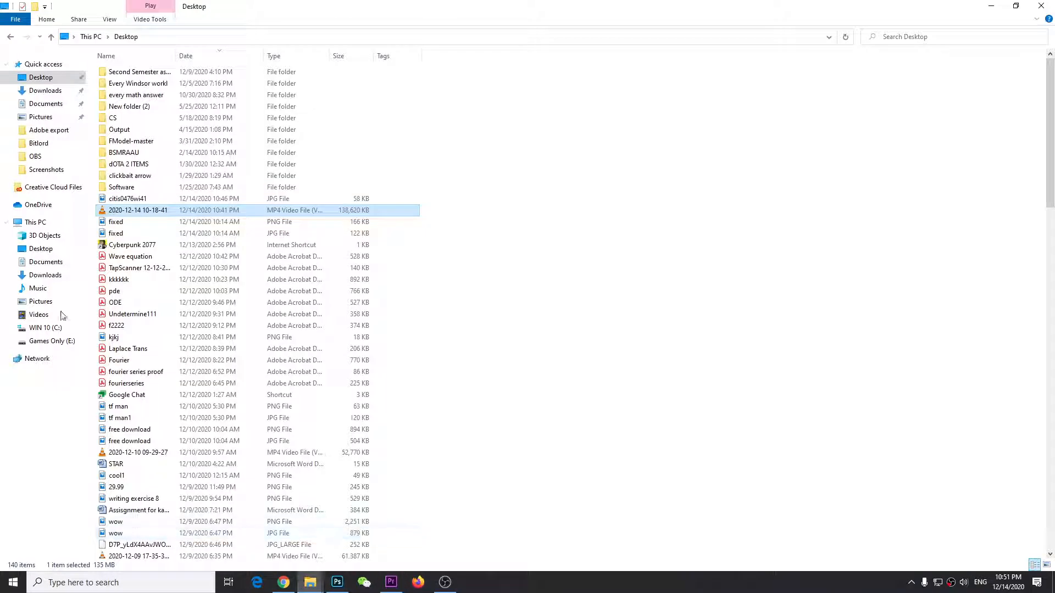
- Browse to Games Only (E:) > Adobe export and select the test1 video
left_click(51, 341)
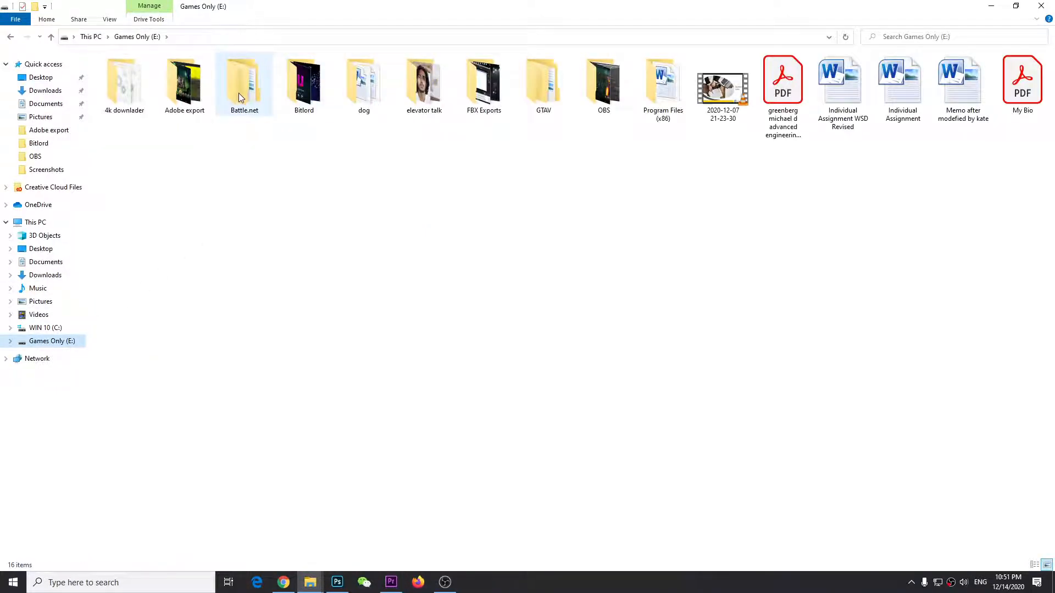
double_click(184, 81)
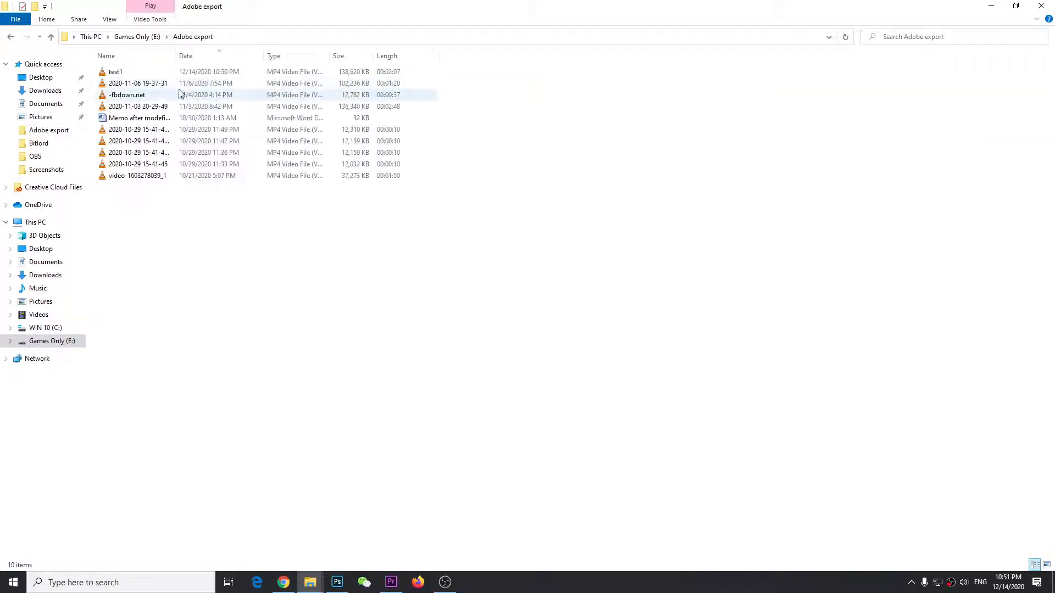
left_click(115, 72)
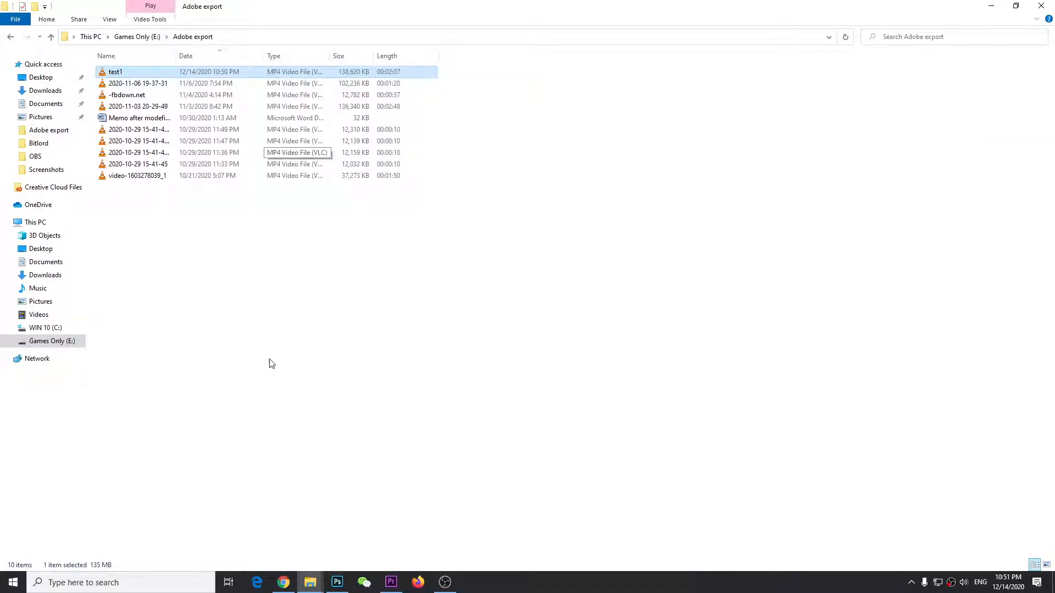